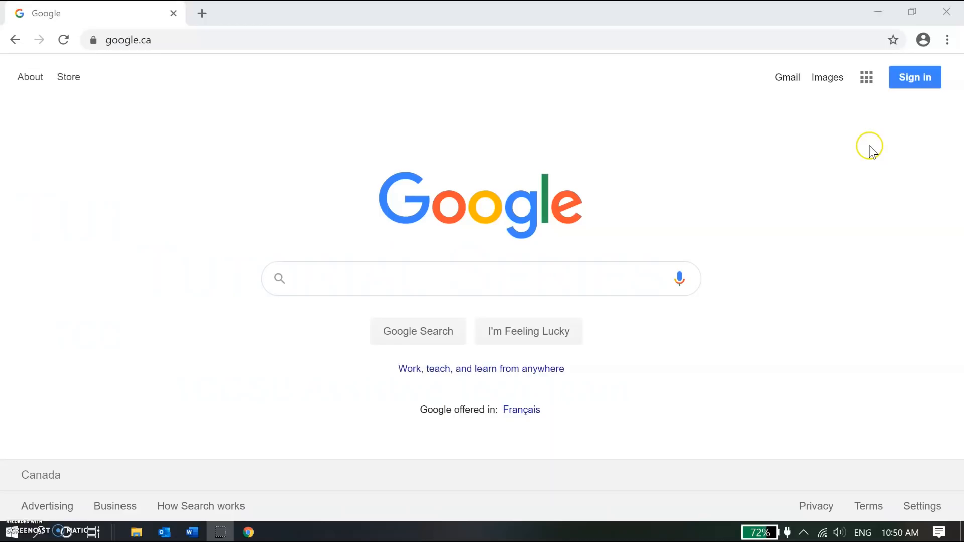
pyautogui.moveTo(871, 151)
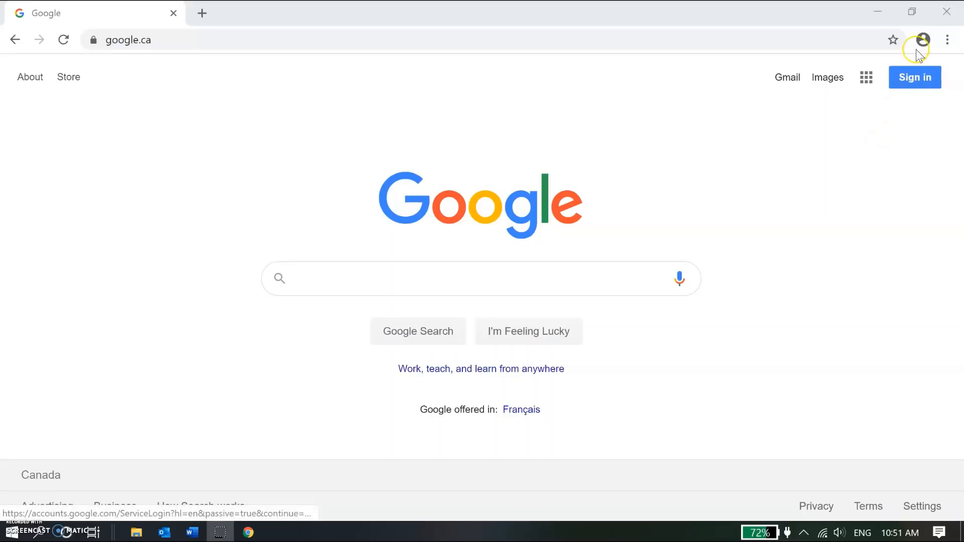
# Show the Chrome profile menu, which reports no signed-in account
pyautogui.click(923, 39)
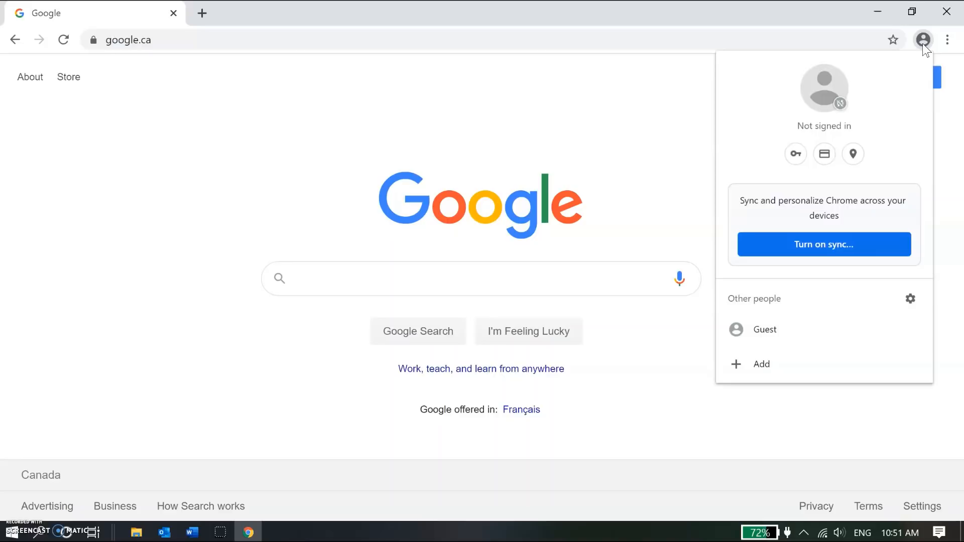
pyautogui.moveTo(864, 244)
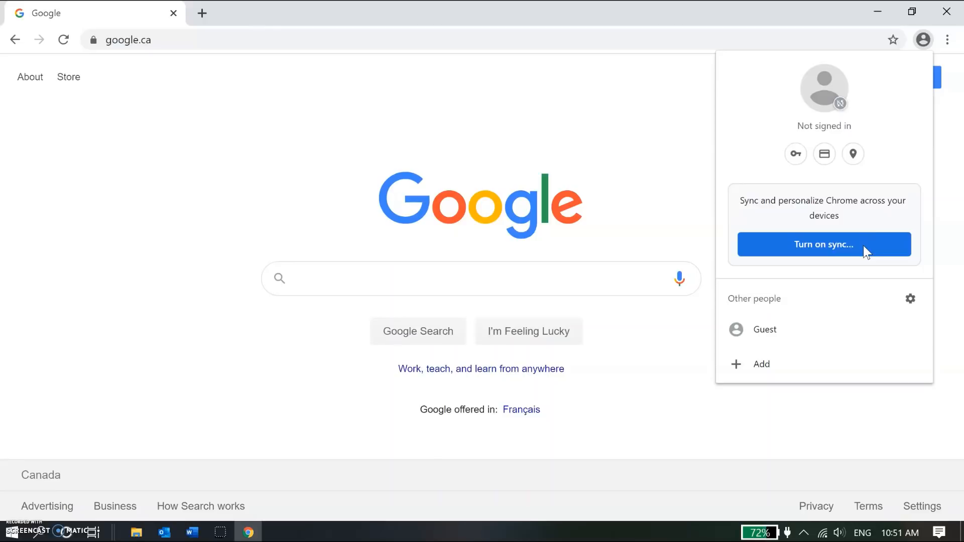
pyautogui.click(823, 244)
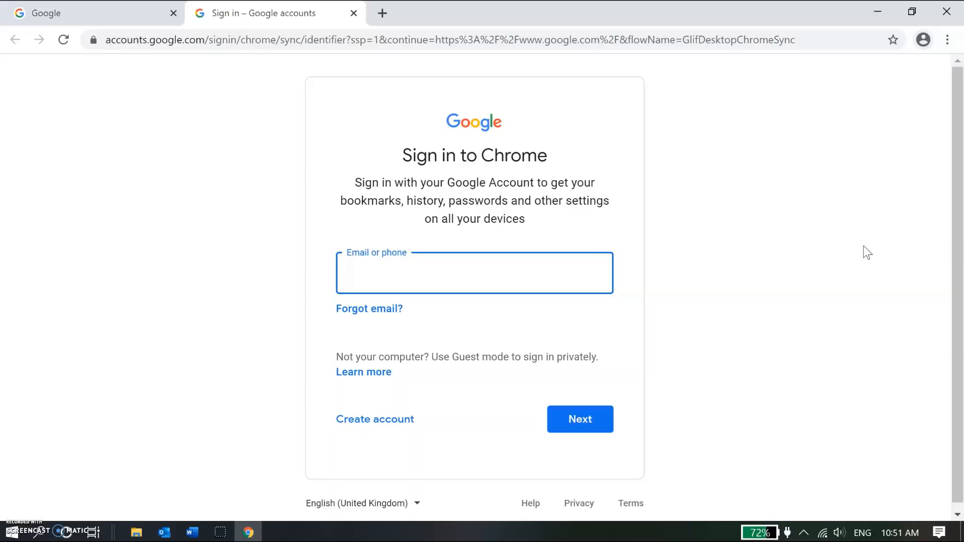
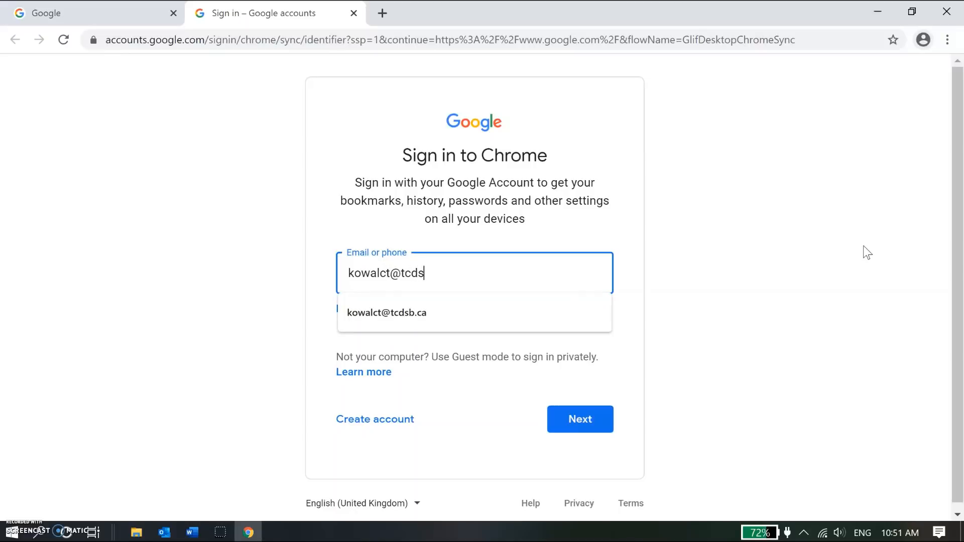
pyautogui.click(386, 312)
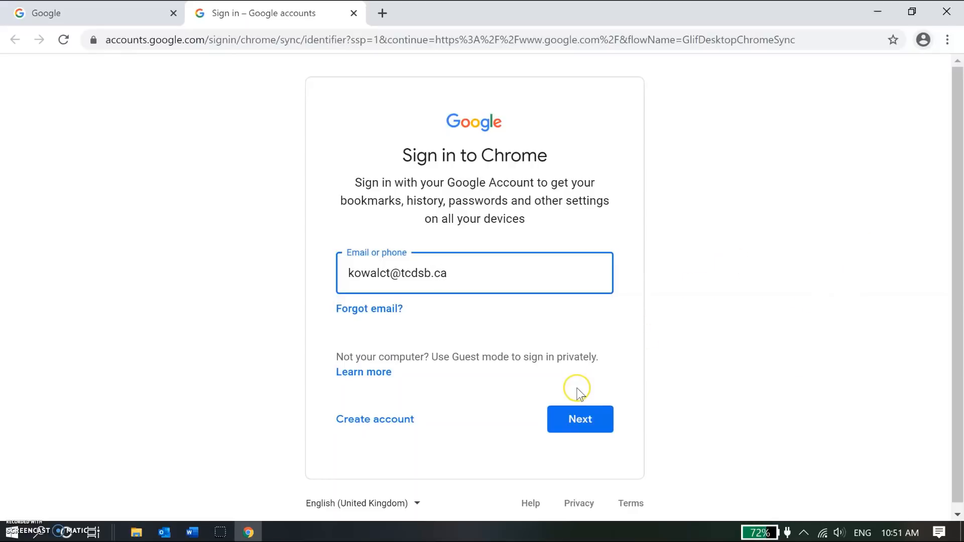
pyautogui.click(578, 419)
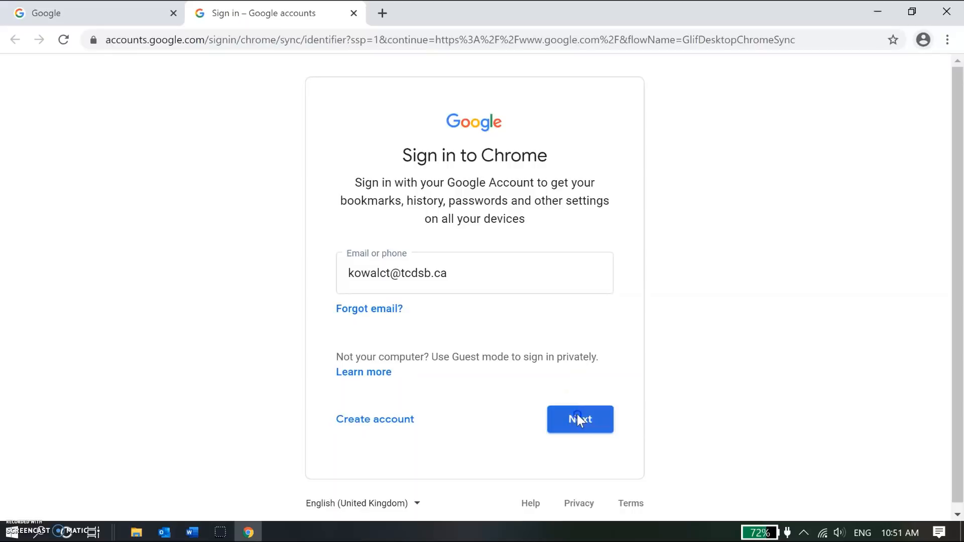
pyautogui.click(579, 418)
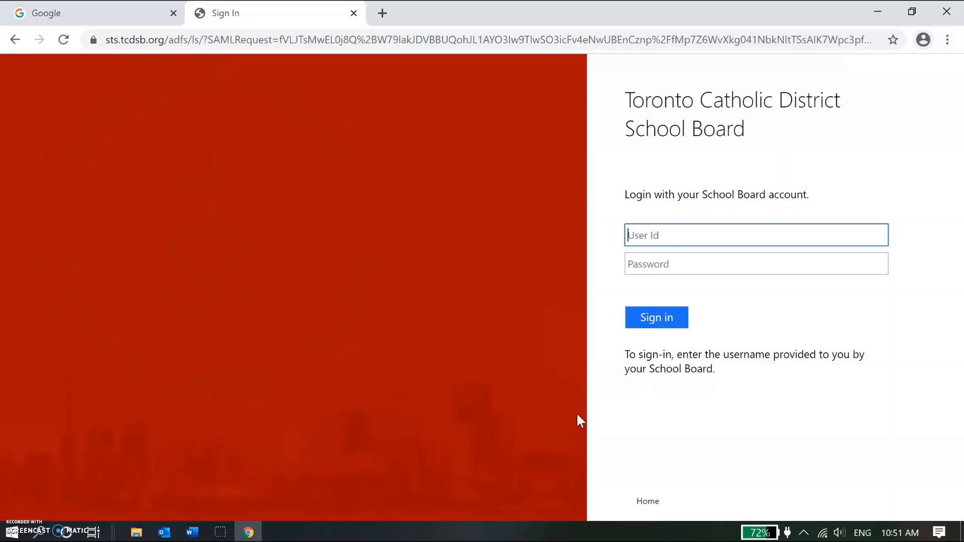
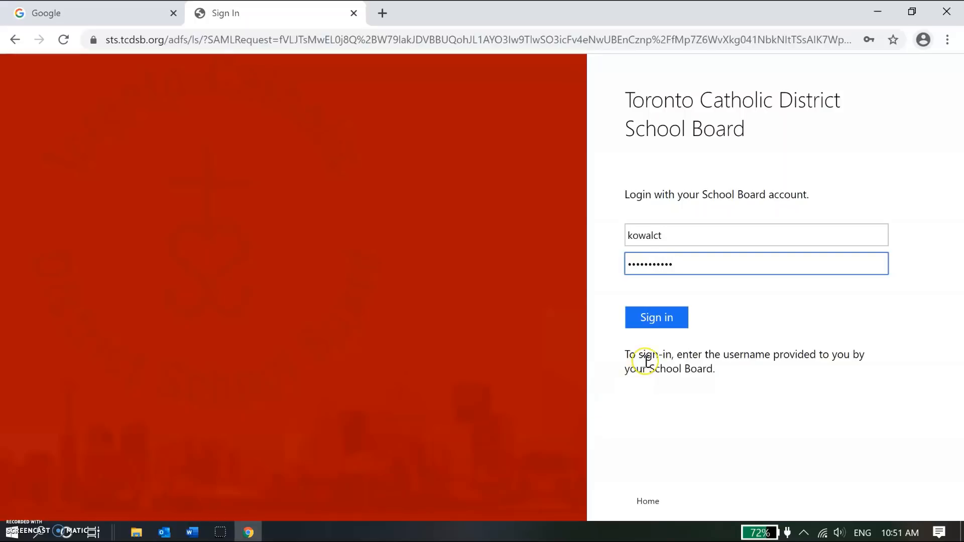
pyautogui.click(656, 318)
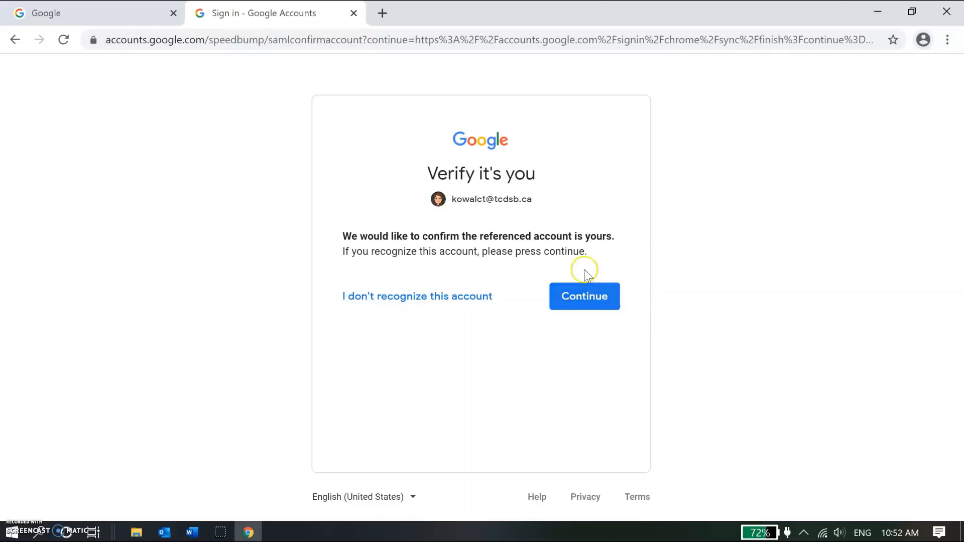
pyautogui.moveTo(464, 209)
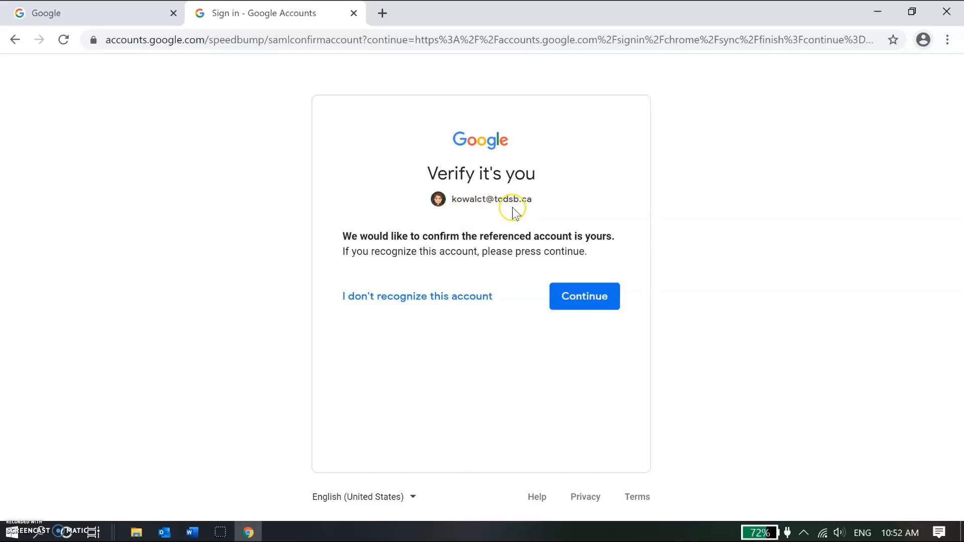
pyautogui.moveTo(541, 246)
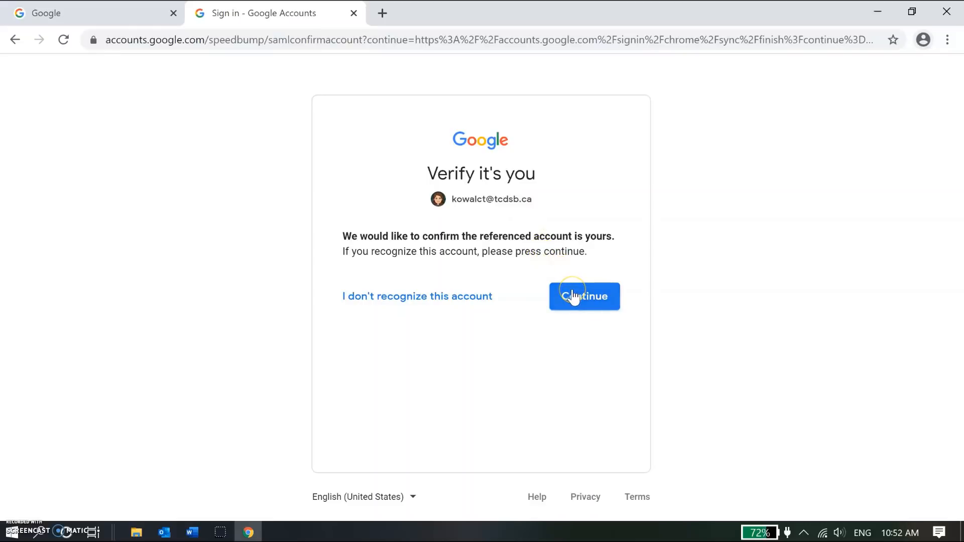
# Confirm the school account on the Verify it's you page with Continue
pyautogui.click(583, 296)
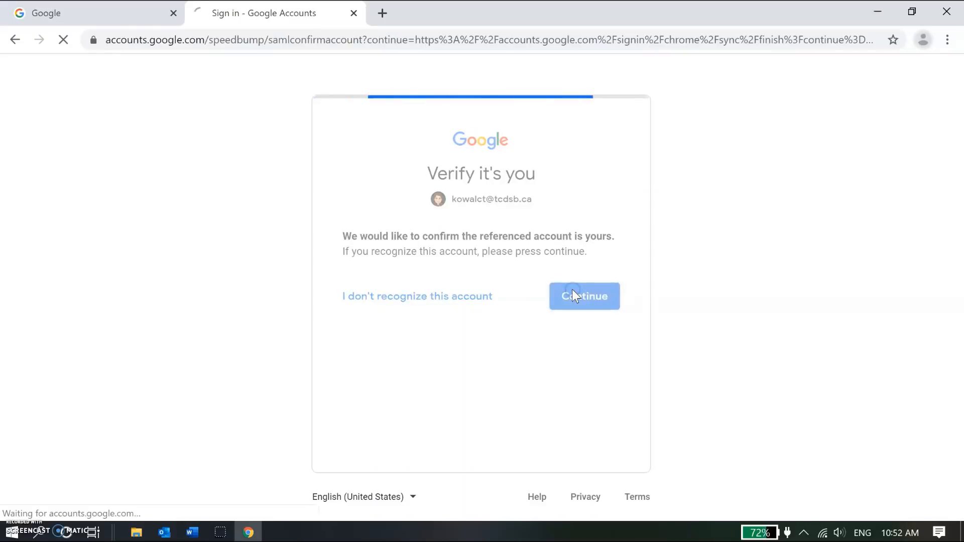
pyautogui.click(583, 295)
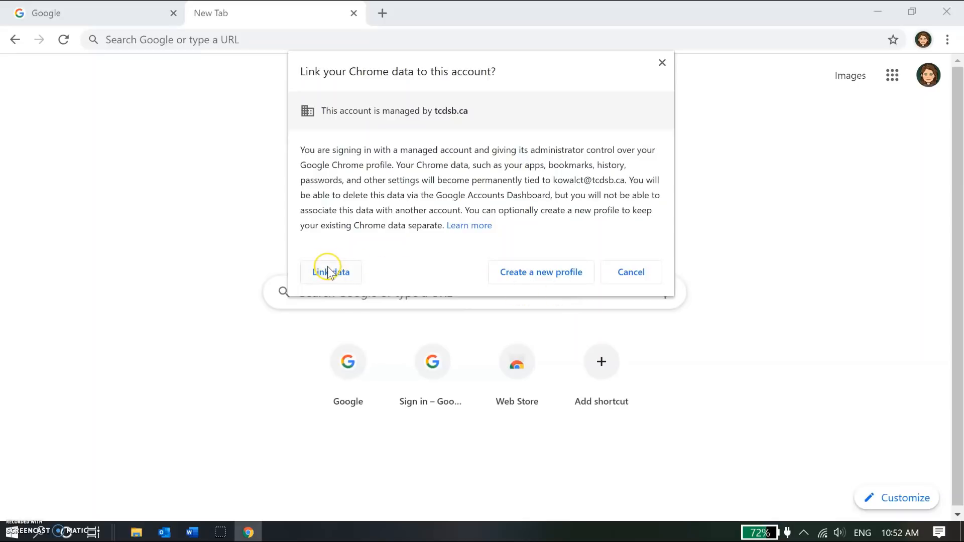
# Link browser data to the managed tcdsb.ca account, landing on a signed-in new tab
pyautogui.click(330, 272)
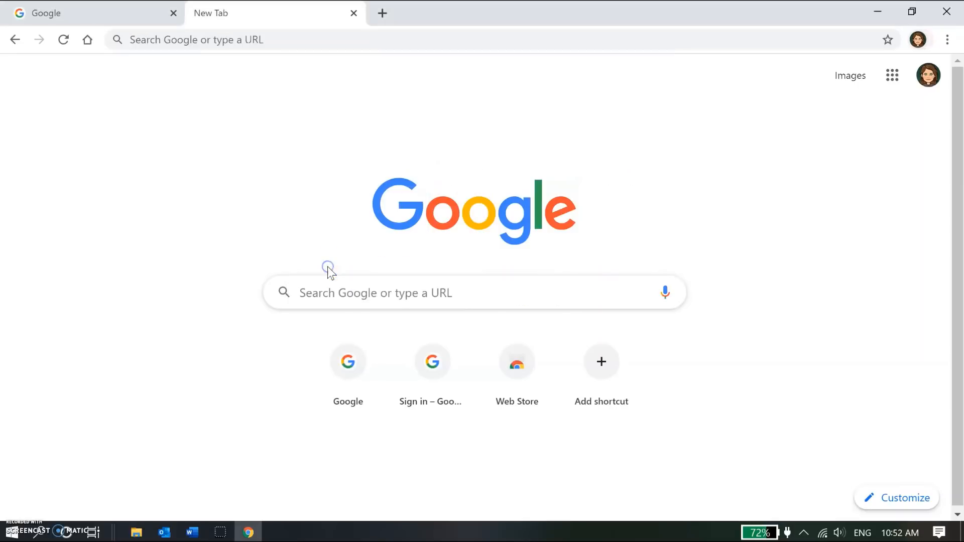
# Turn on sync for the school account with 'Yes, I'm in'
pyautogui.click(928, 76)
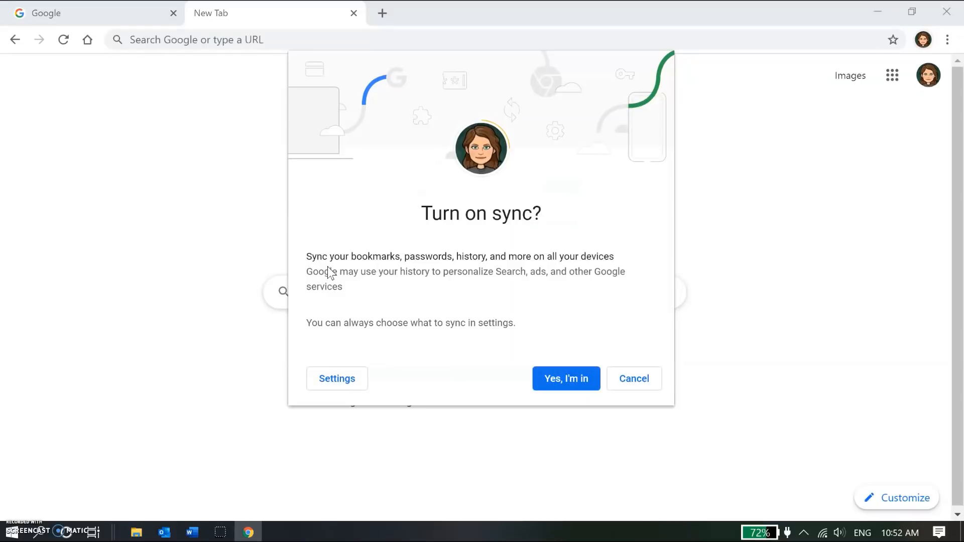
pyautogui.moveTo(360, 302)
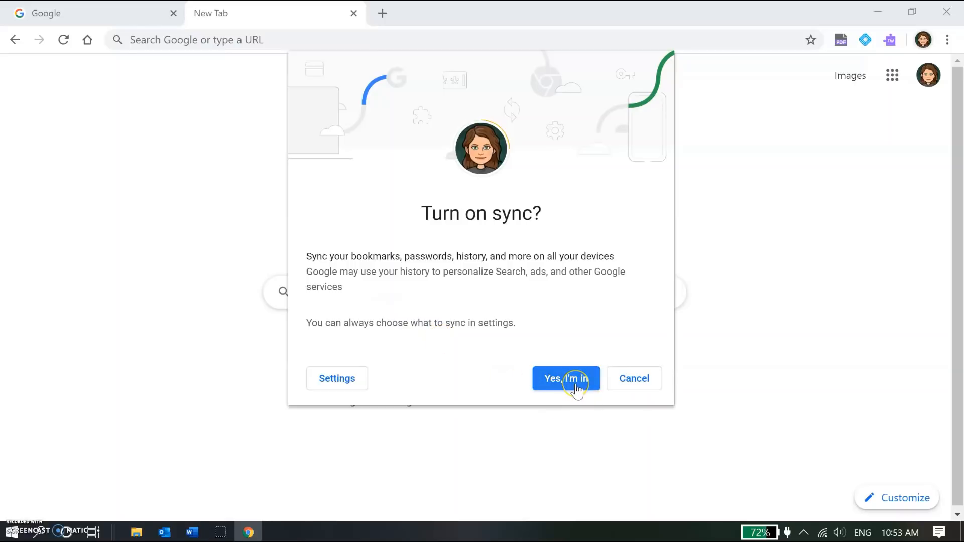
pyautogui.click(565, 378)
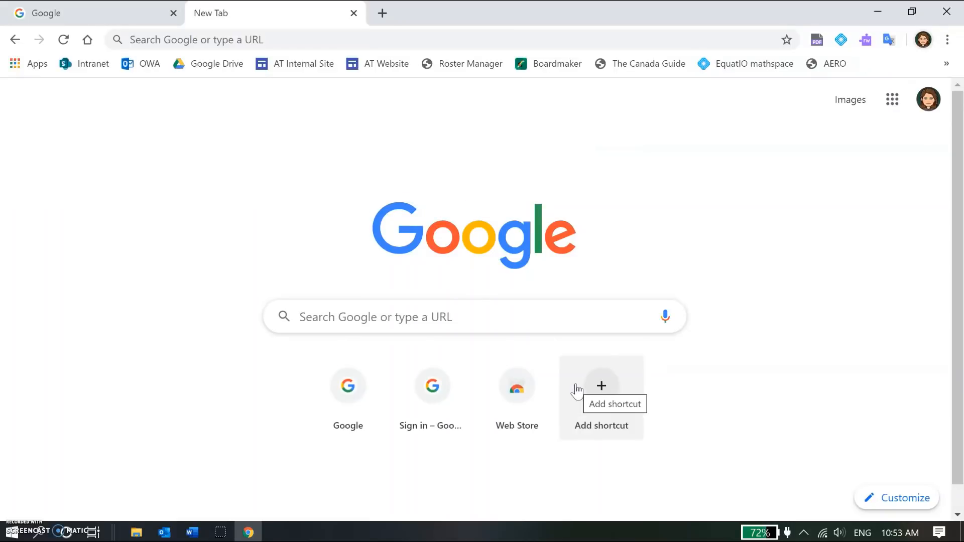
pyautogui.moveTo(64, 83)
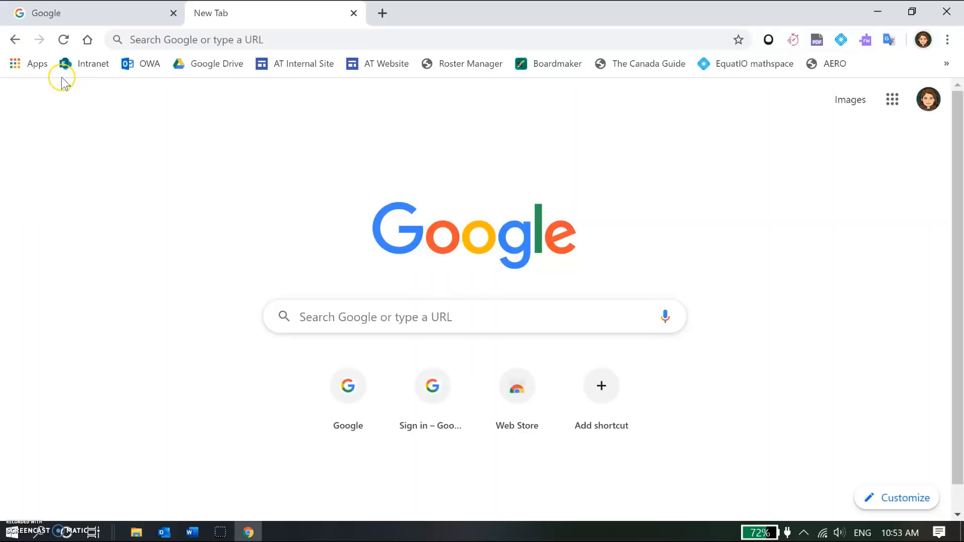
pyautogui.moveTo(301, 64)
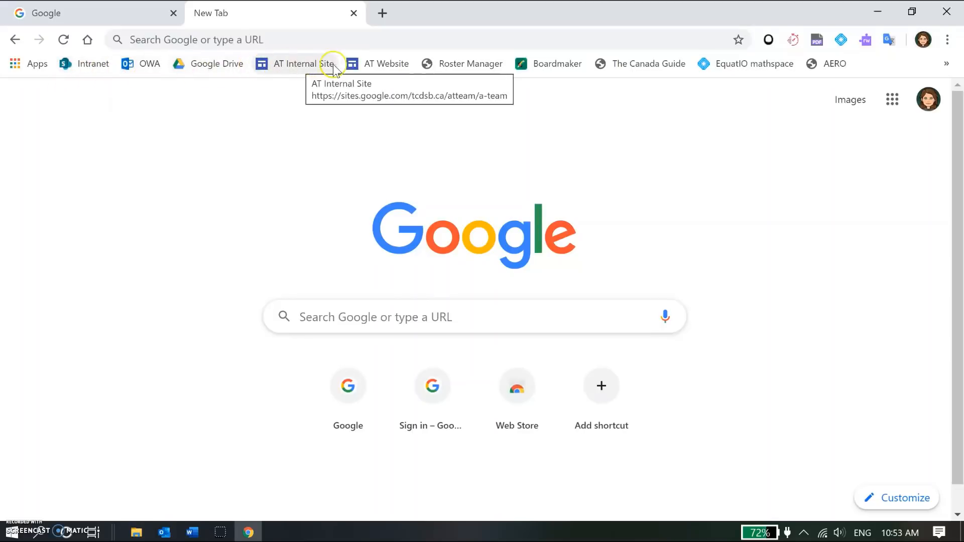
pyautogui.moveTo(626, 63)
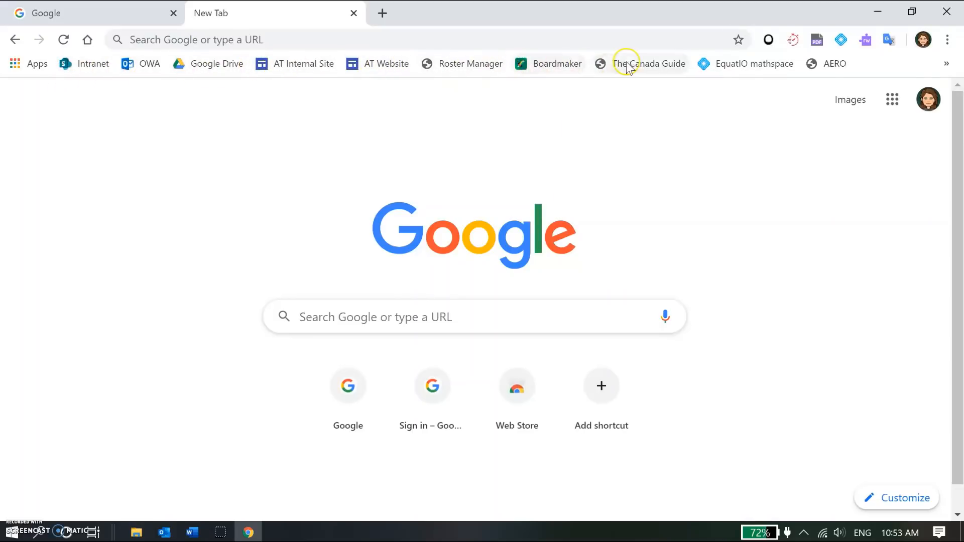
pyautogui.moveTo(835, 63)
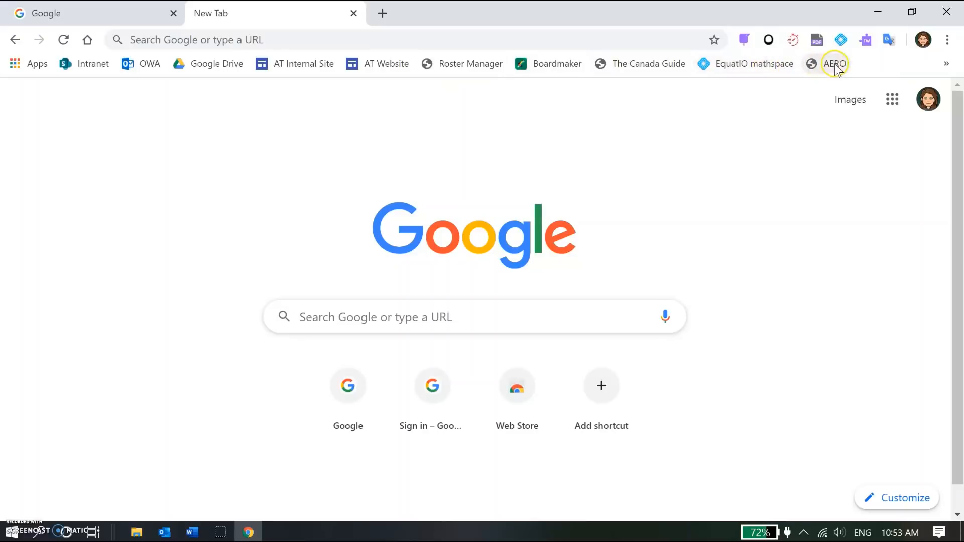
pyautogui.moveTo(835, 64)
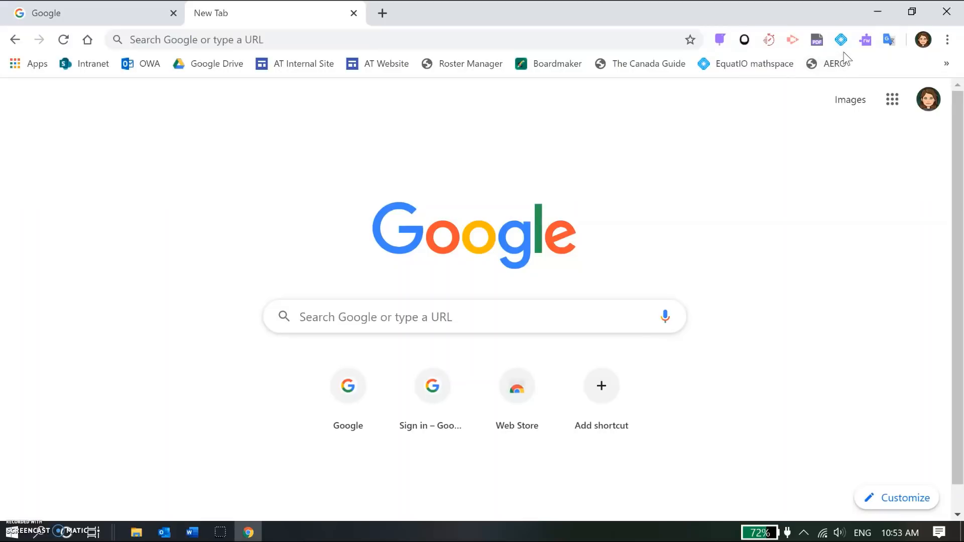
pyautogui.moveTo(841, 39)
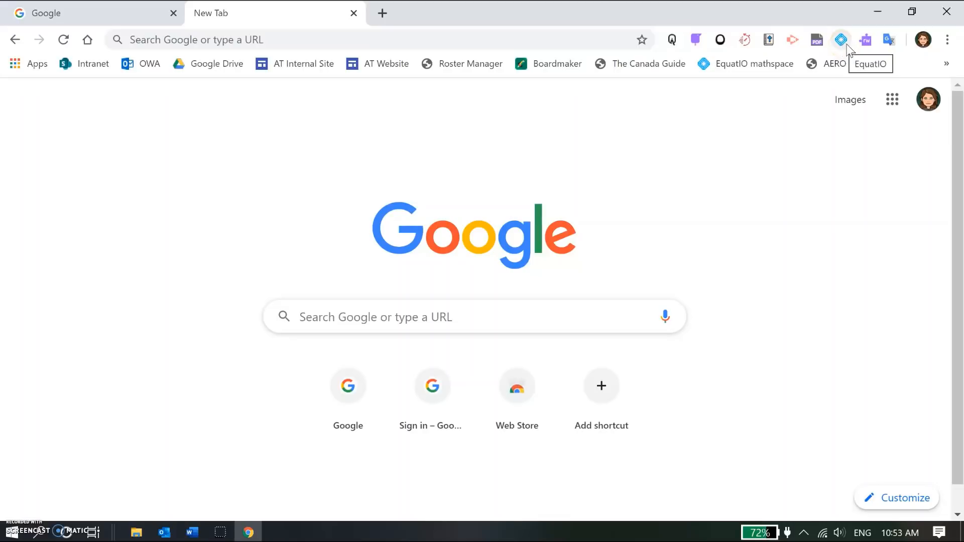
# Check the synced board extensions in the toolbar as they load
pyautogui.click(864, 39)
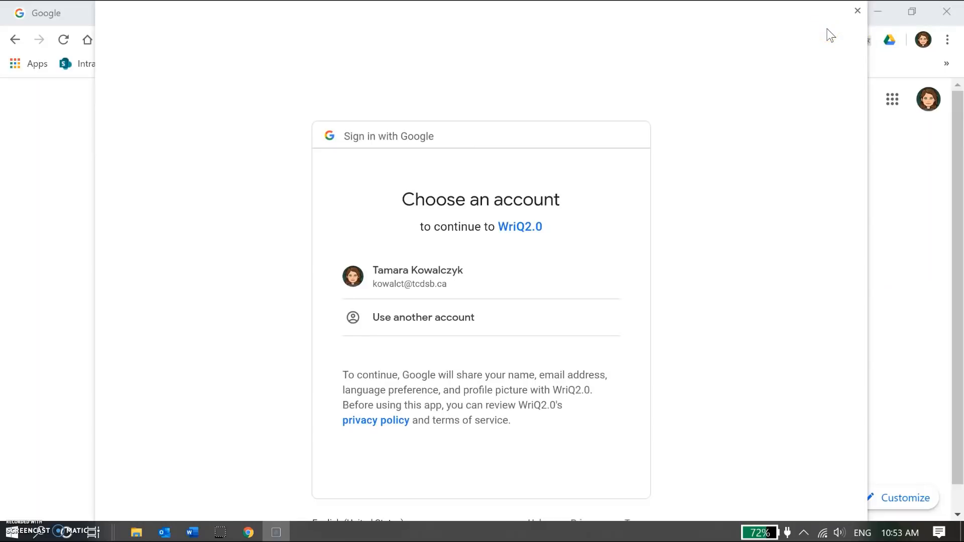
pyautogui.moveTo(810, 73)
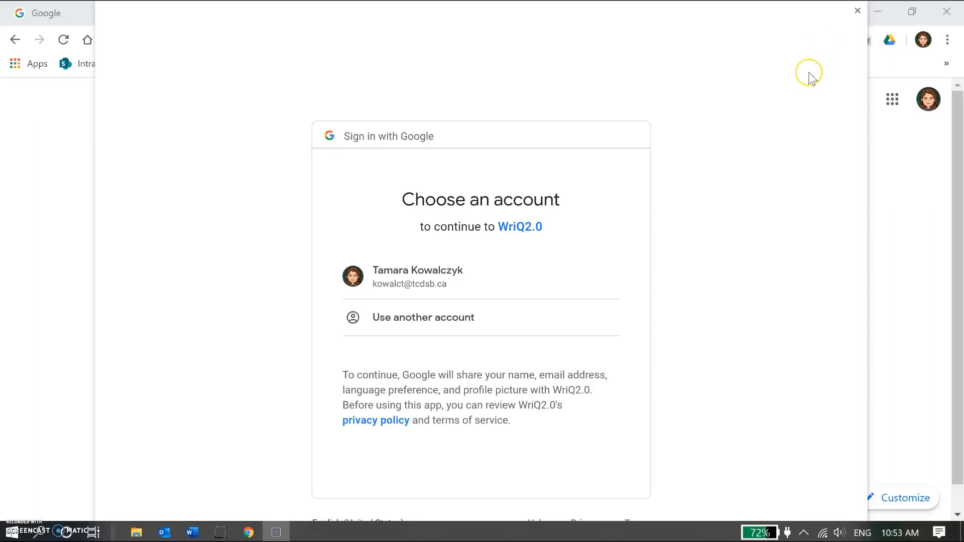
pyautogui.moveTo(550, 194)
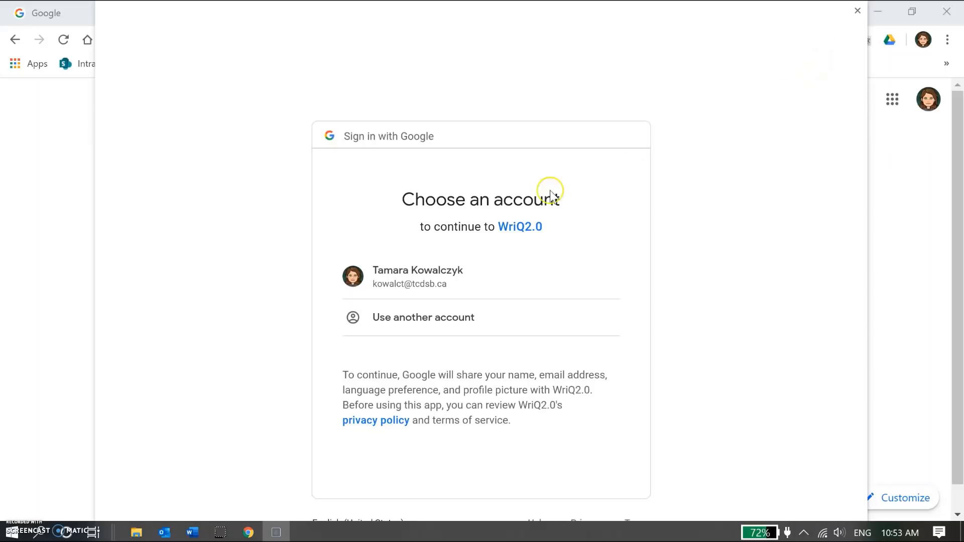
pyautogui.moveTo(283, 257)
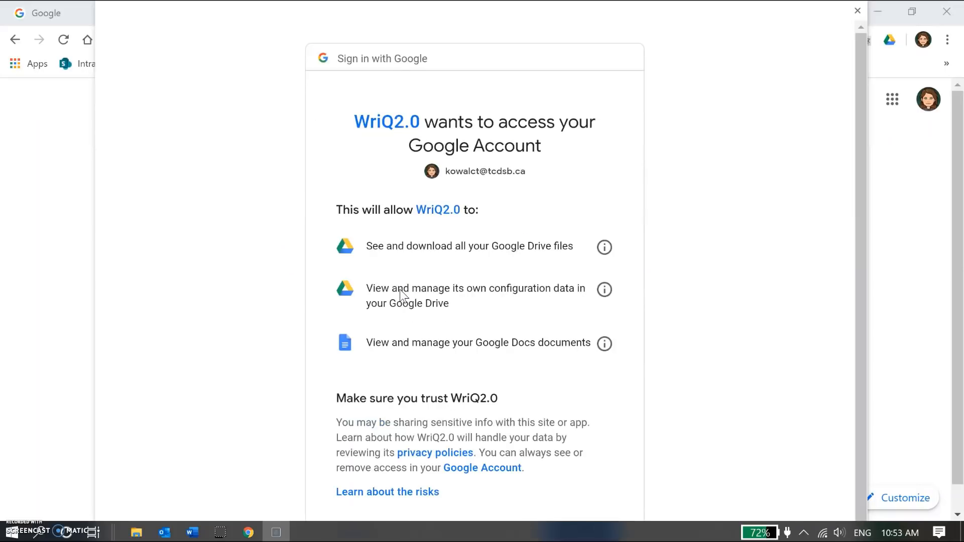
# Allow WriQ2.0 access to the school Google account
pyautogui.scroll(-3)
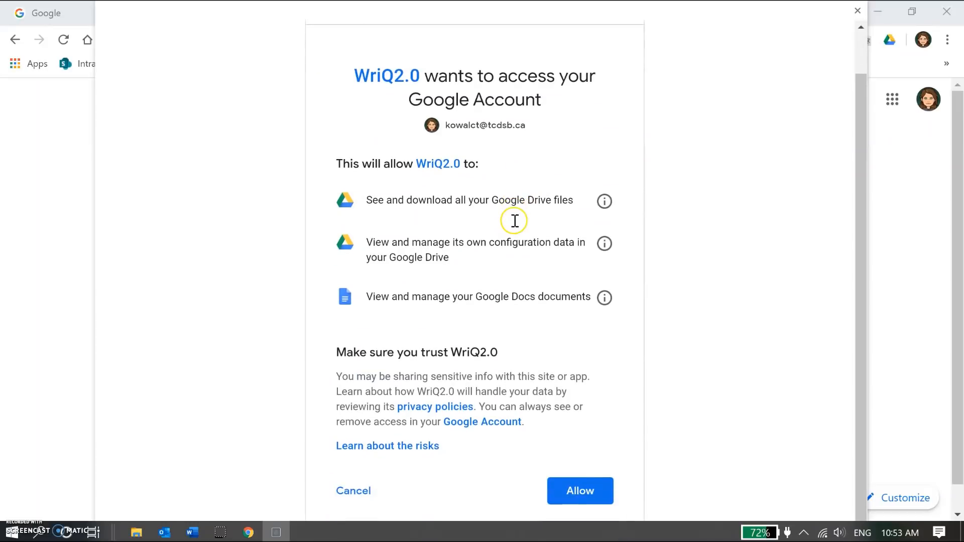
pyautogui.moveTo(557, 423)
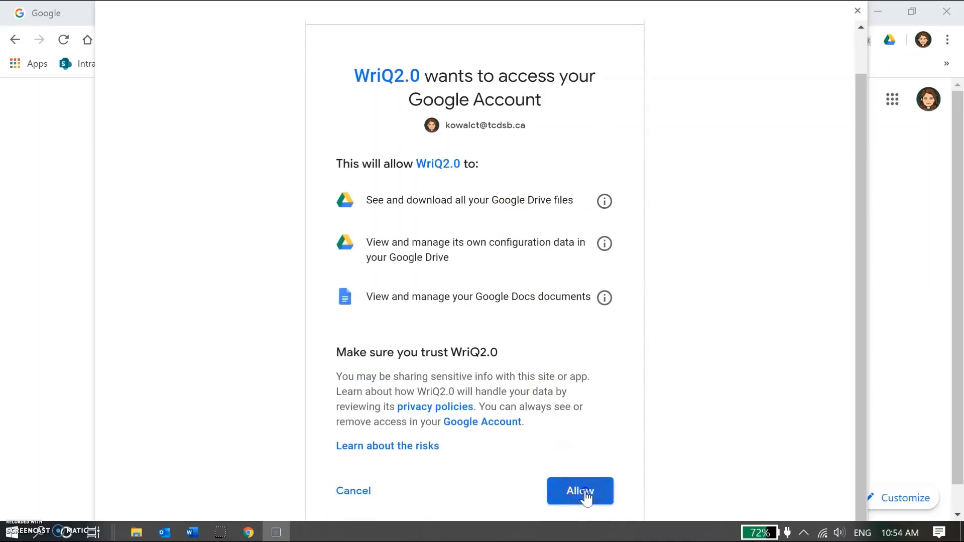
pyautogui.click(579, 491)
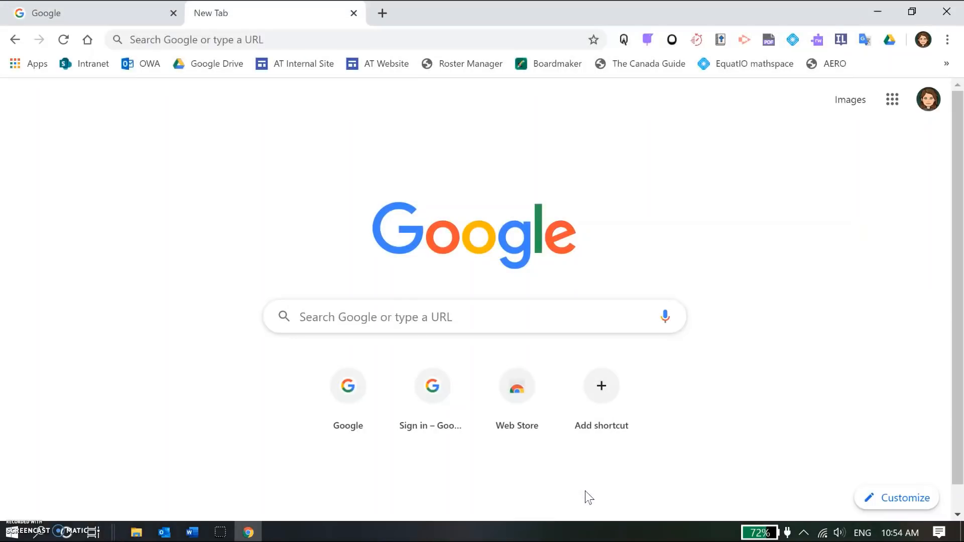